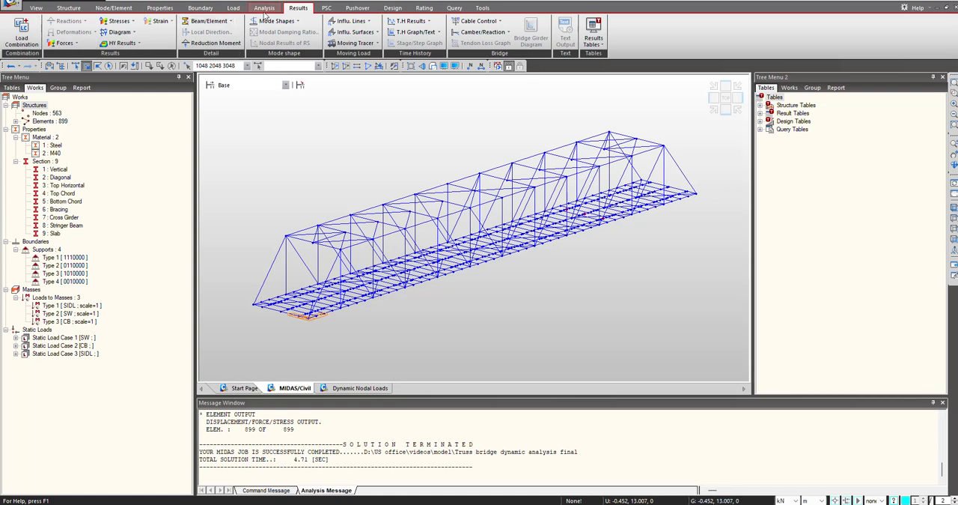
- Define Lanczos eigenvalue analysis for 10 frequencies and tick Convert Self-weight into Masses
left_click(263, 8)
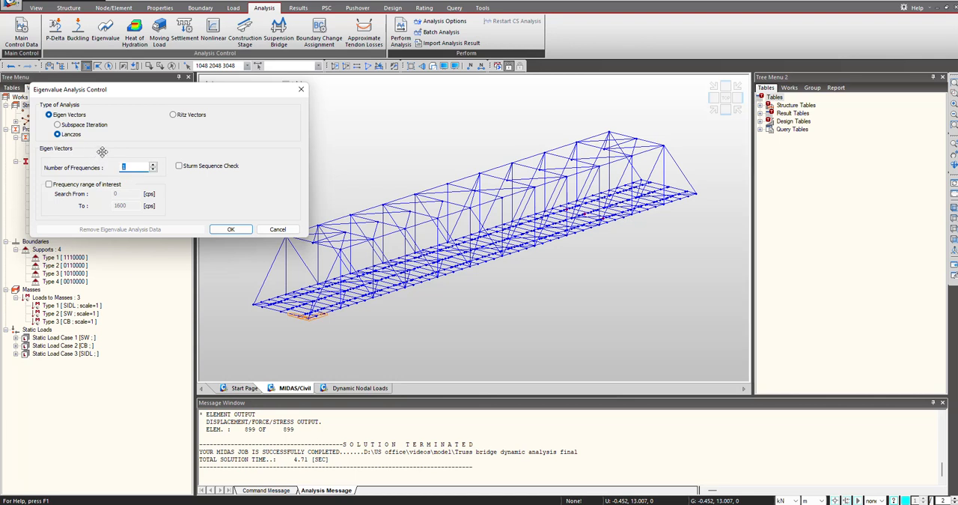
type("10")
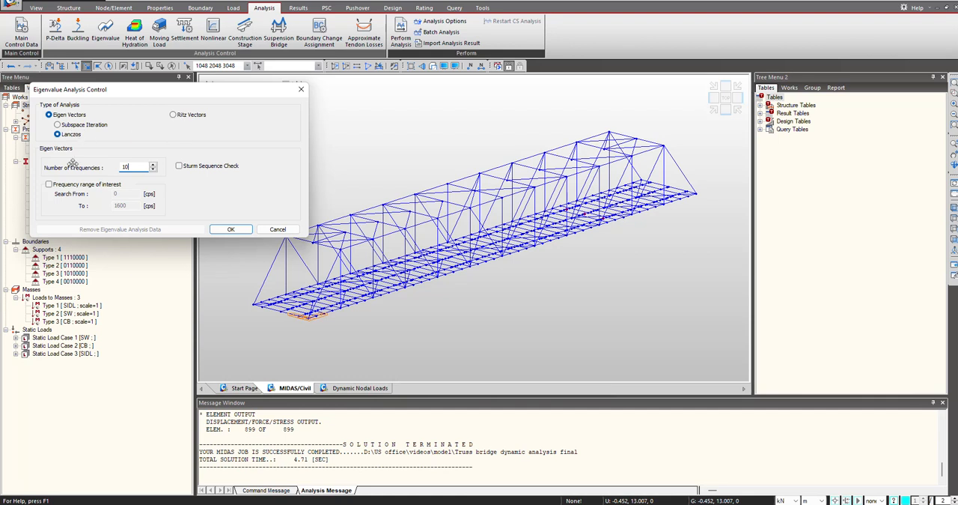
left_click(231, 228)
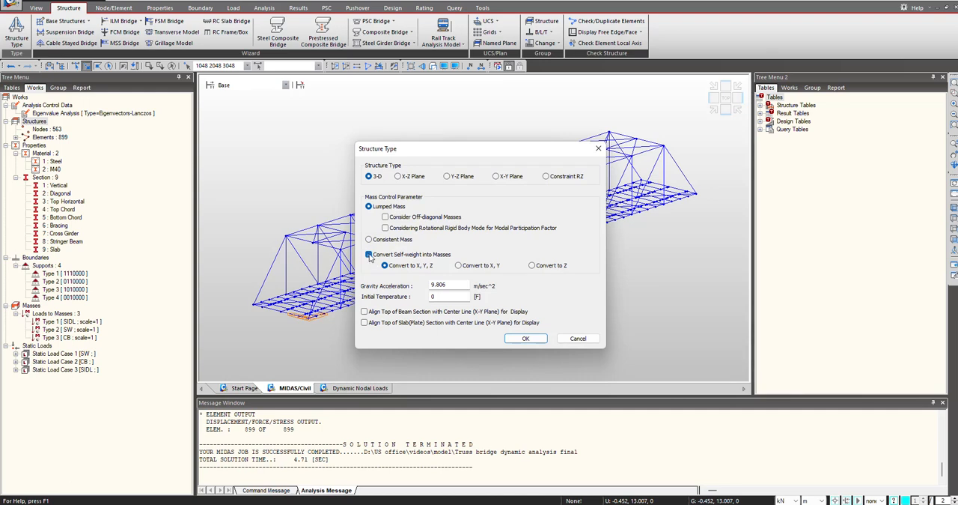
left_click(526, 338)
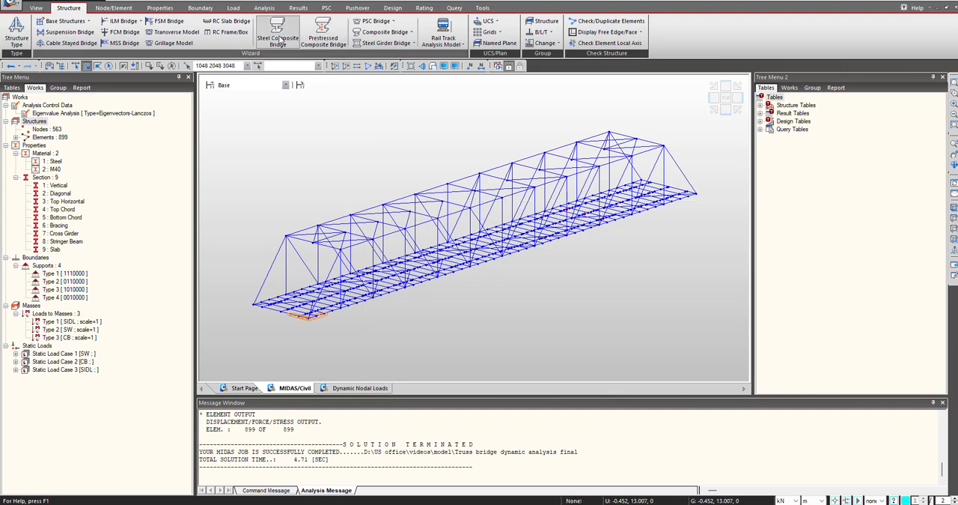
- Show the Load tab's Dynamic Loads tools for time-history analysis data
left_click(221, 7)
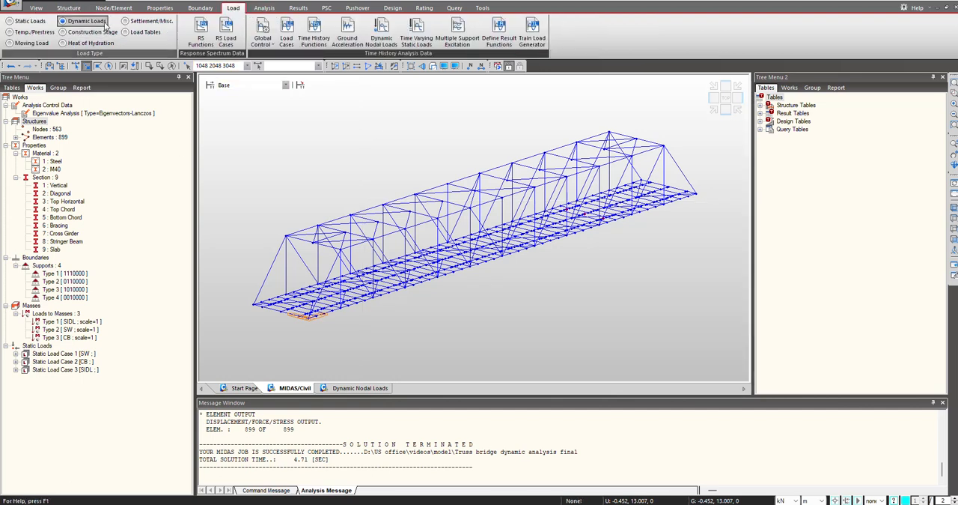
mouse_move(316, 37)
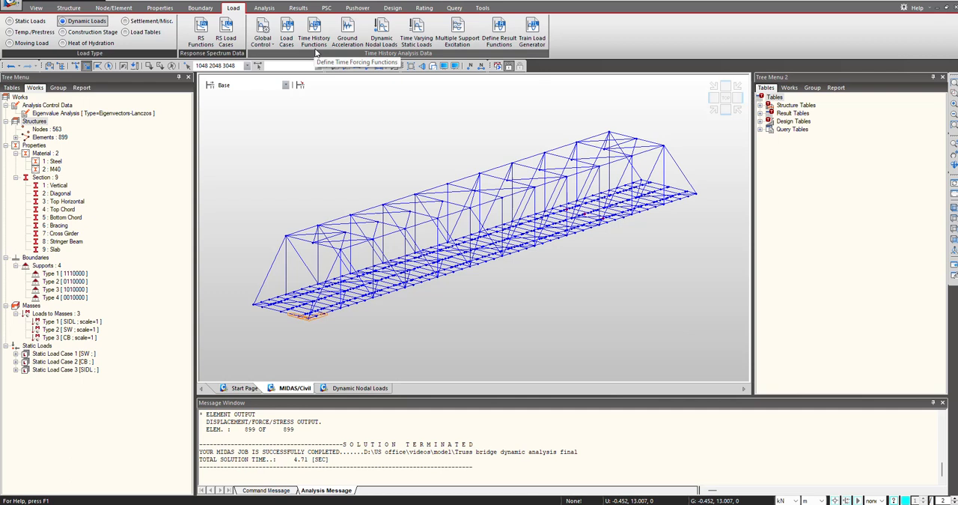
mouse_move(285, 39)
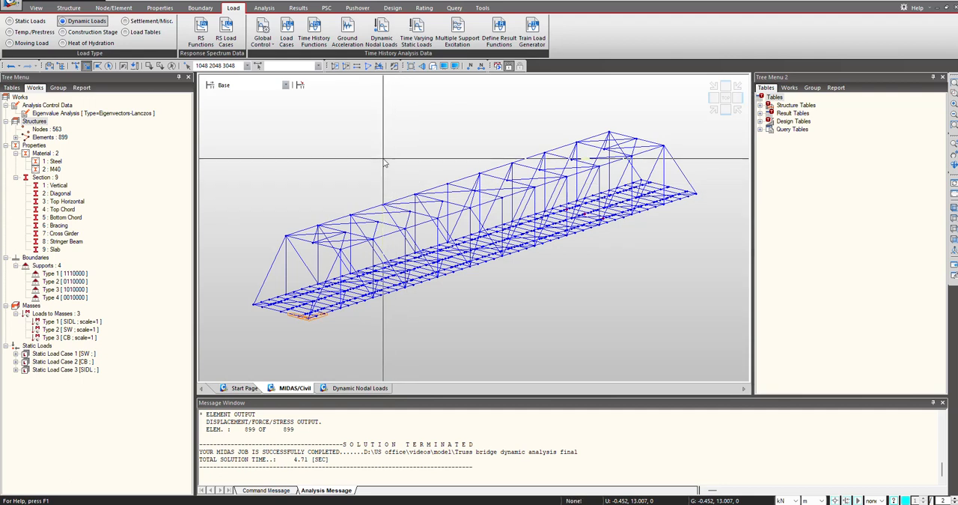
mouse_move(285, 37)
type("WALKING")
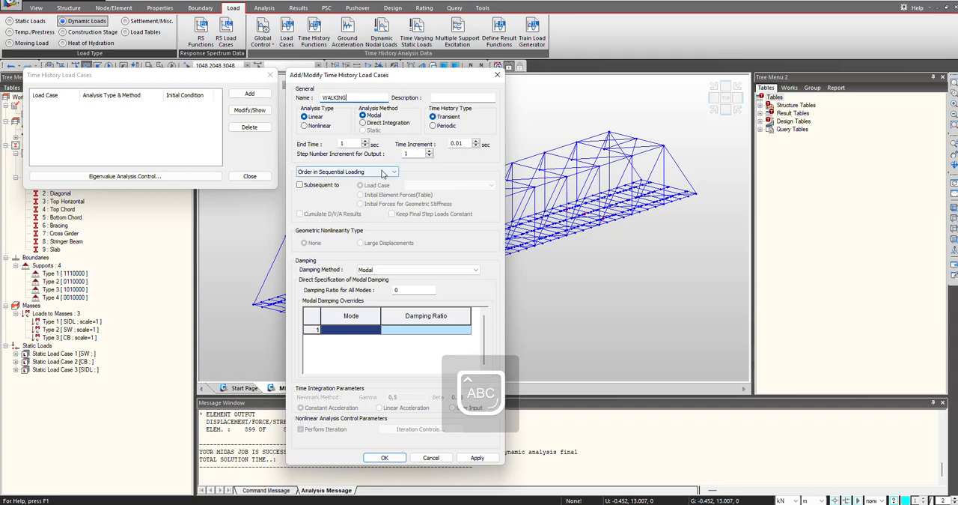
- Add load case WALKING: linear modal transient, end time 40 s, damping ratio 0.04
type("40")
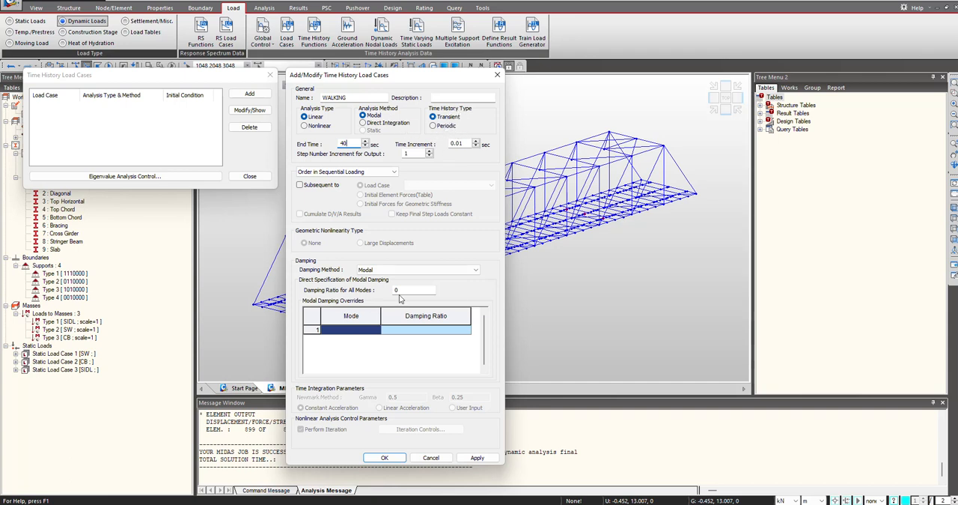
type("0.04")
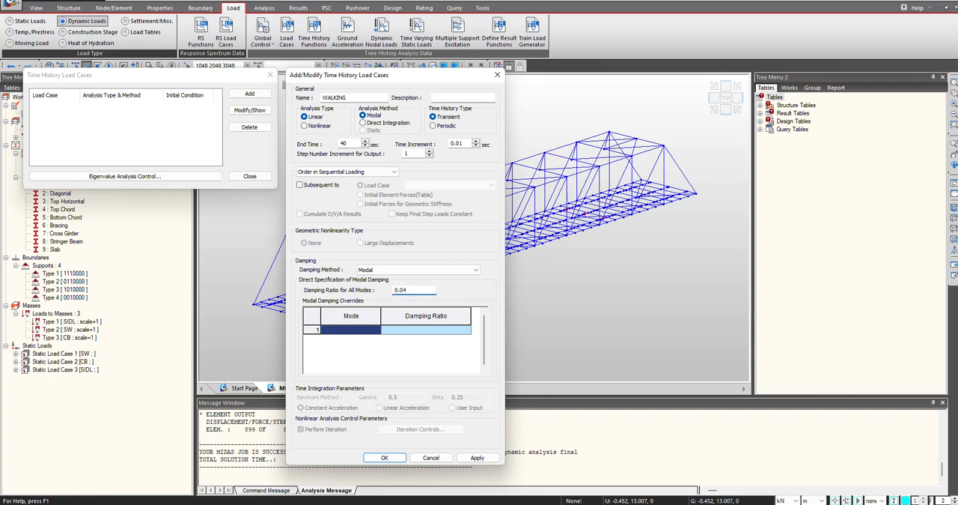
left_click(384, 456)
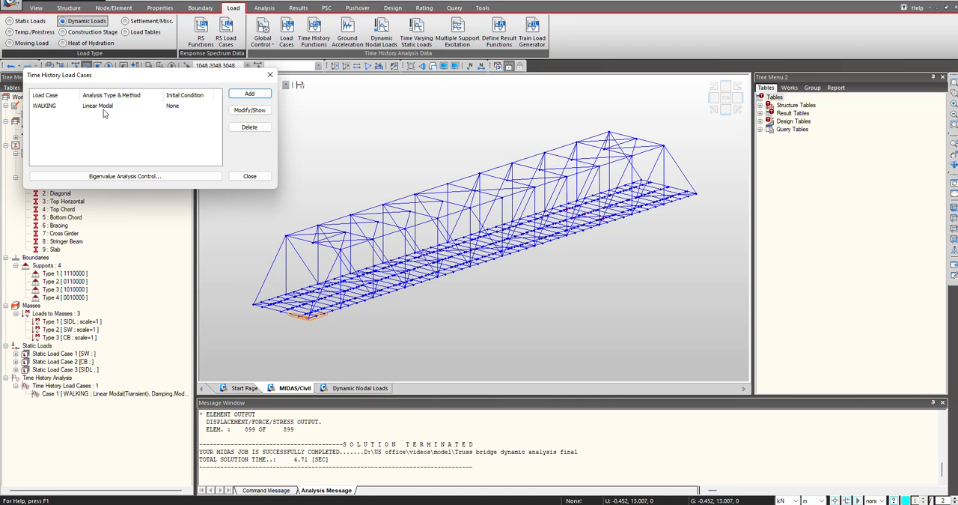
left_click(249, 175)
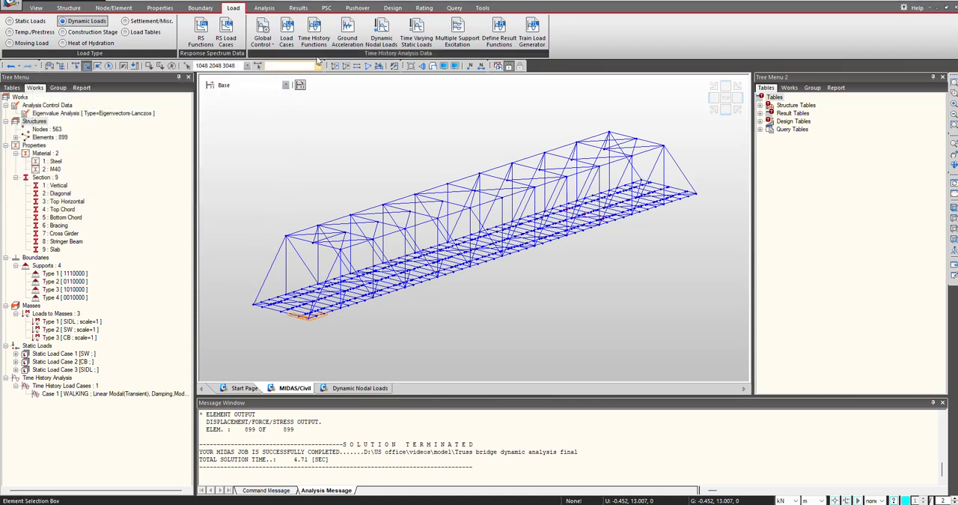
- Open the Time History Functions list and begin adding a new time function
left_click(314, 33)
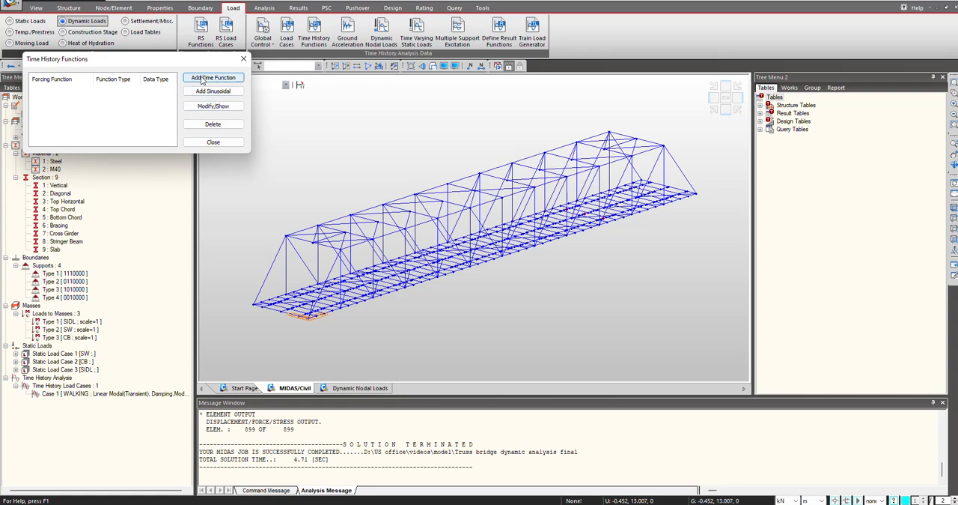
left_click(213, 77)
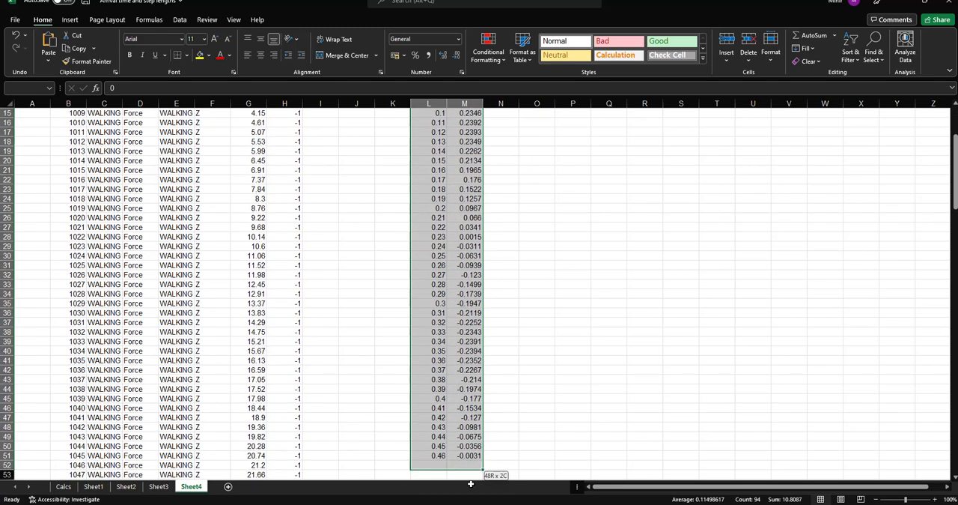
- Scroll Sheet4 to the walking-load time and value data in columns L and M
scroll("down", 3)
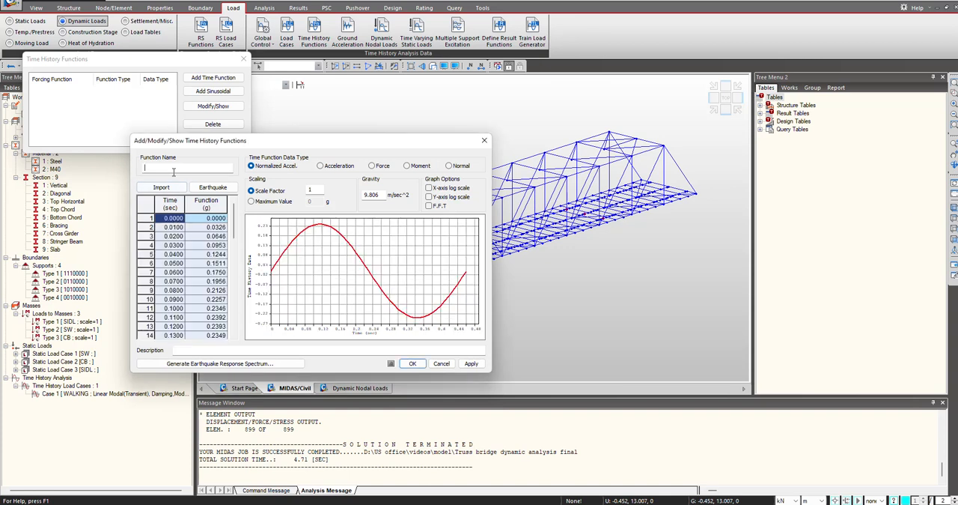
- Name the time function WALKING, save it, and set its data type to Force
type("WEALKO")
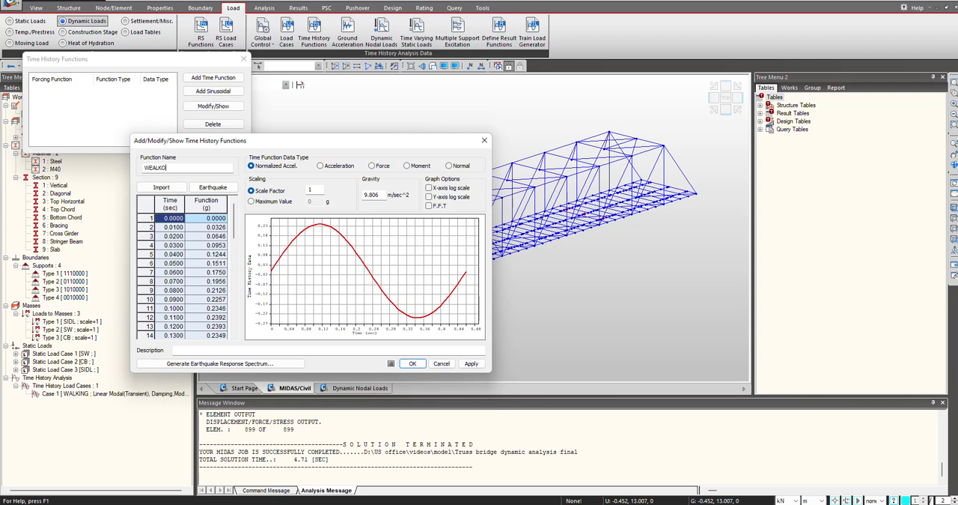
type("WALING")
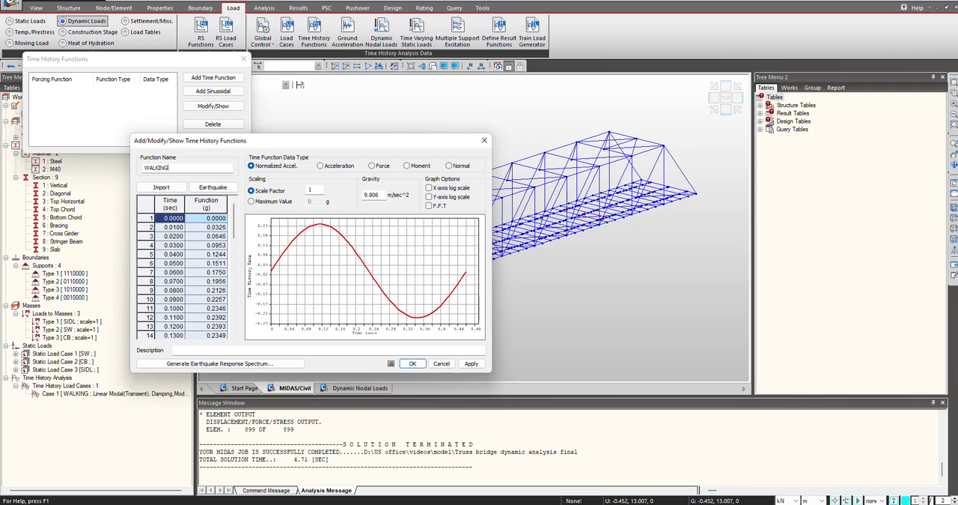
left_click(412, 363)
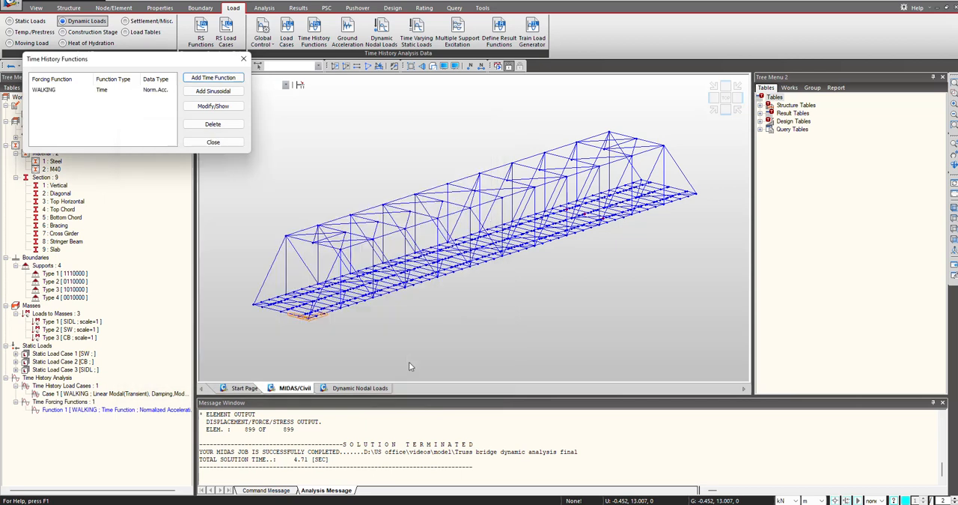
left_click(213, 106)
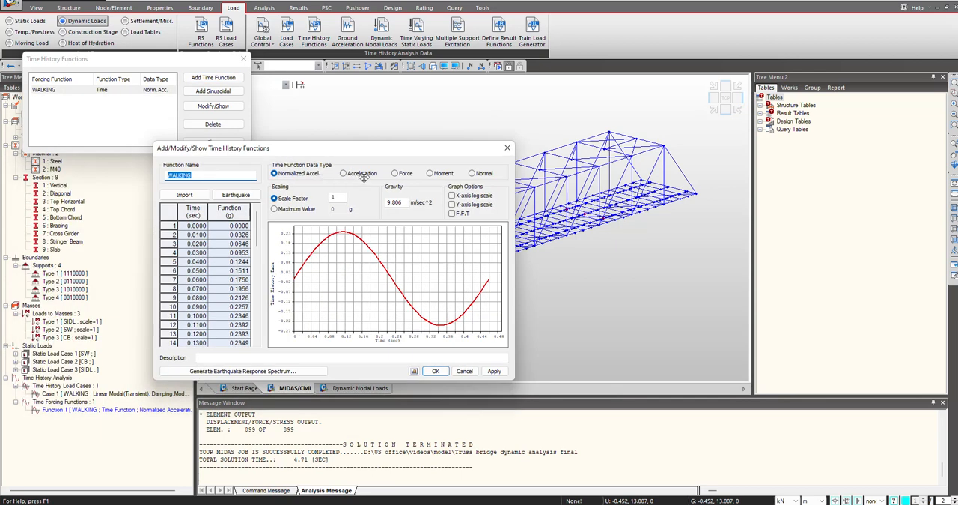
left_click(391, 173)
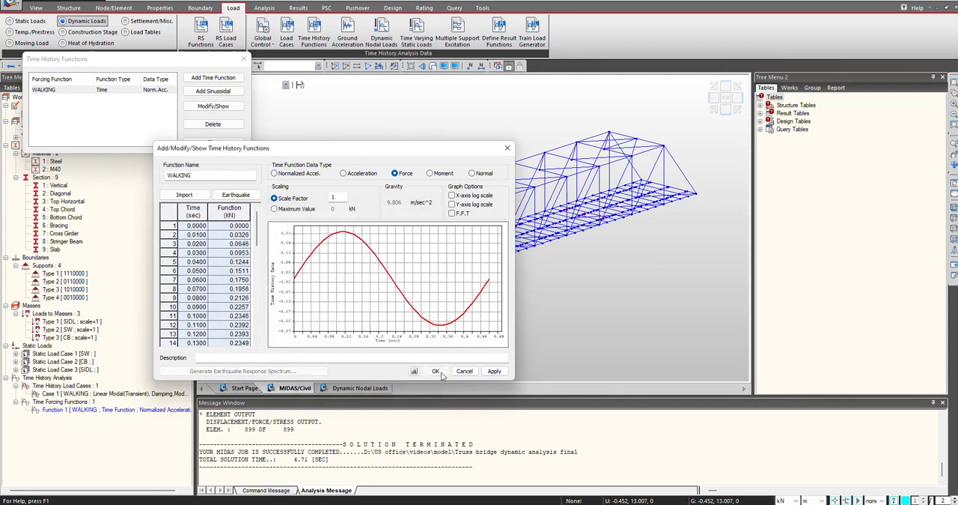
left_click(438, 370)
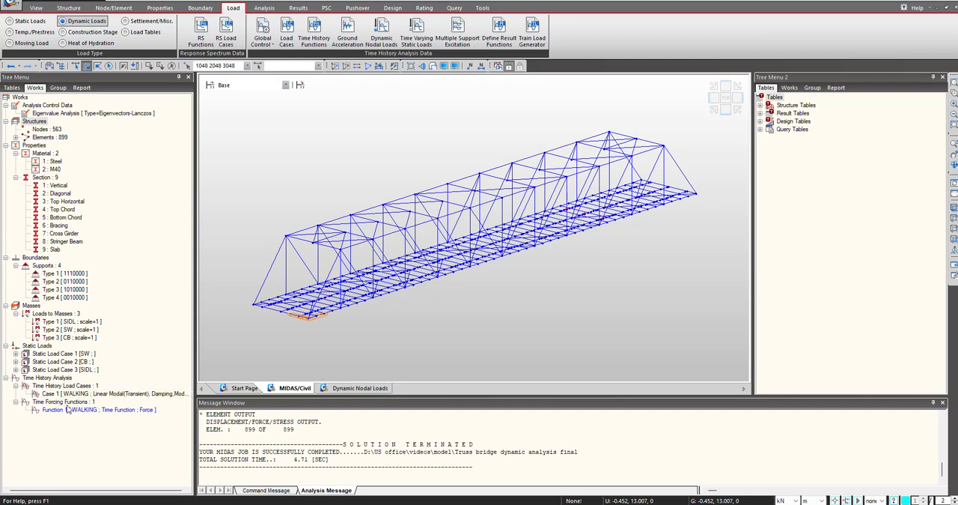
mouse_move(104, 415)
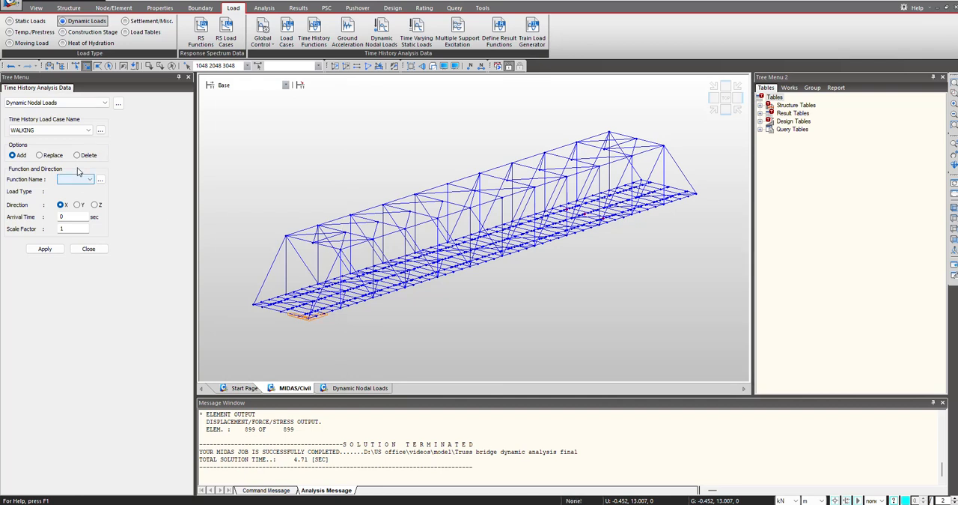
- Apply a WALKING dynamic nodal load in direction Z, scale factor -1, to the deck node
left_click(88, 179)
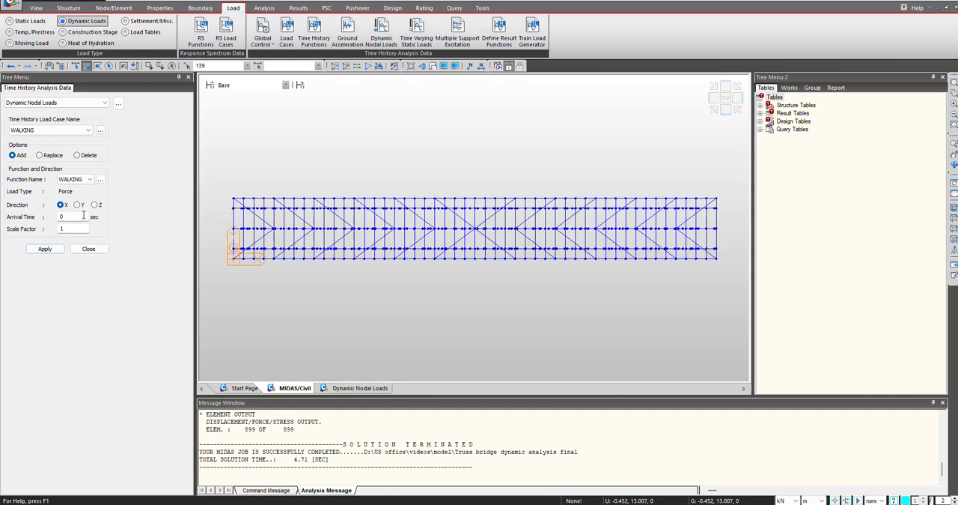
left_click(93, 203)
type("-1")
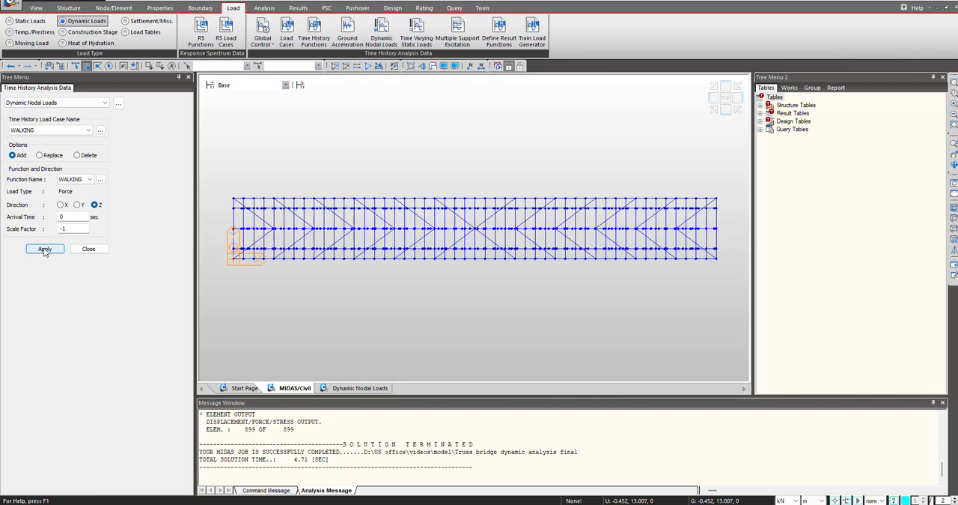
left_click(45, 249)
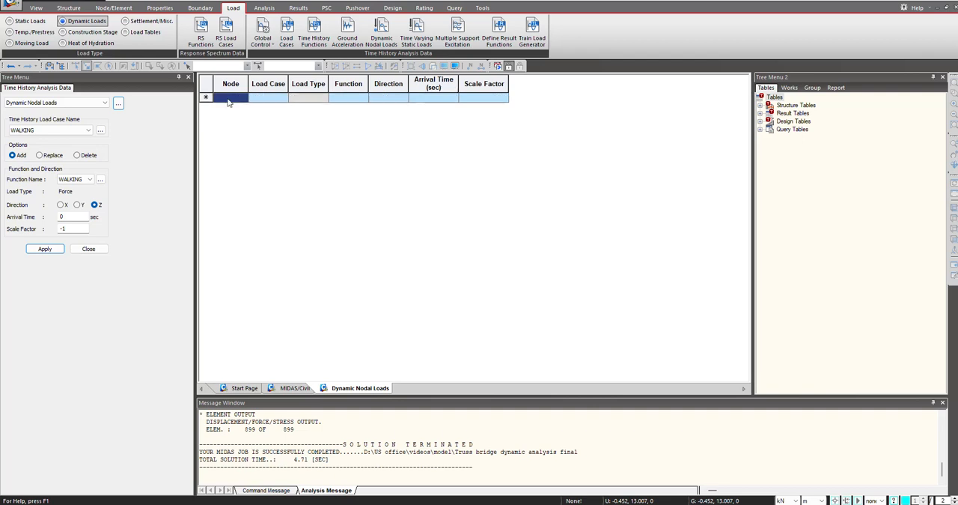
- Fill the Dynamic Nodal Loads table with 186 deck nodes and their staggered arrival times
left_click(44, 249)
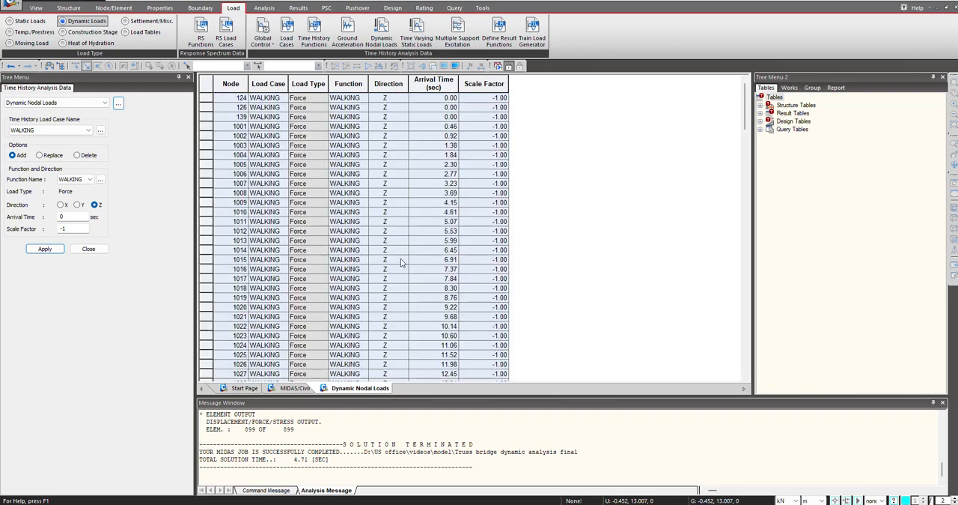
scroll("down", 3)
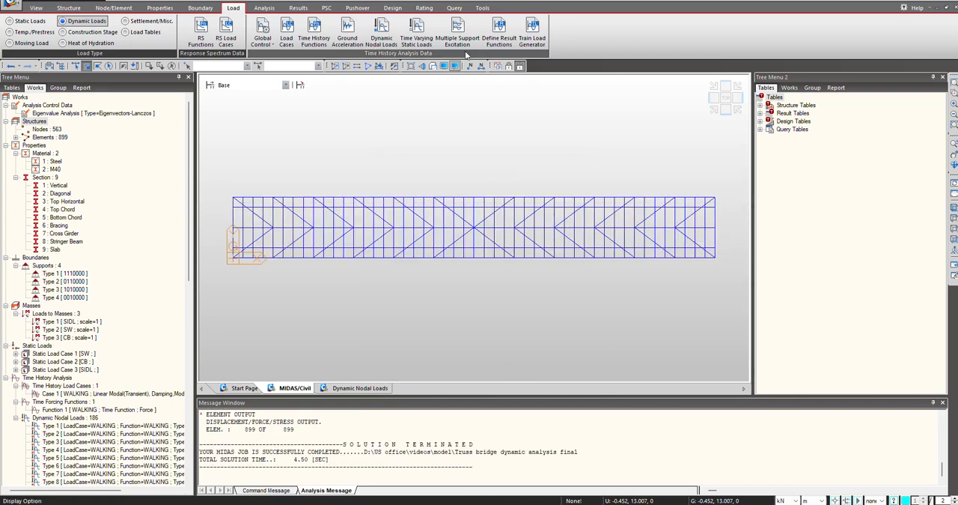
- Show WALKING time-history Fz force results with legend, animated at 0.5 s increments
left_click(272, 8)
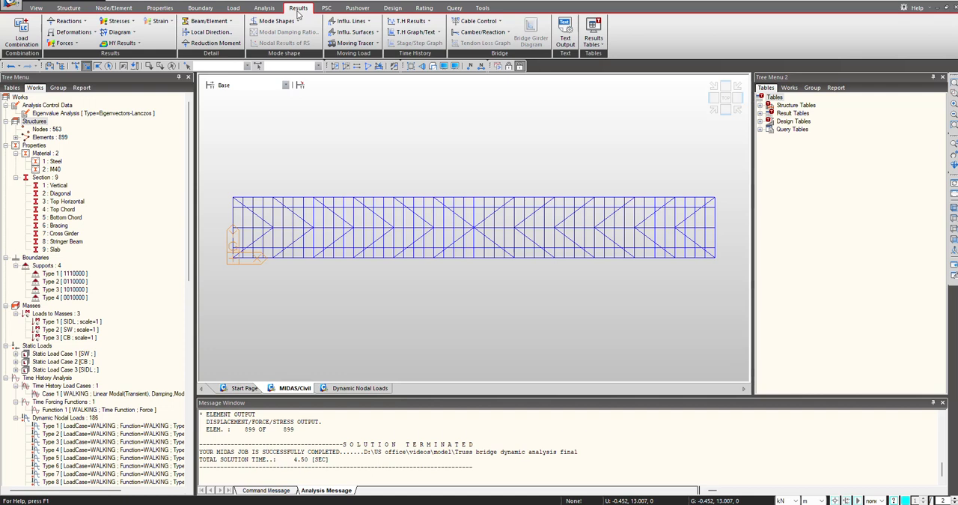
left_click(411, 20)
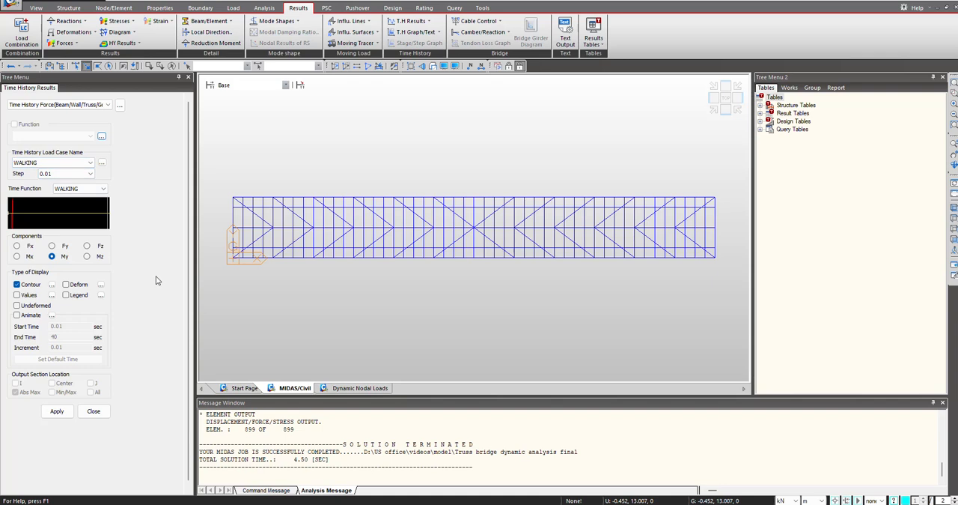
mouse_move(95, 186)
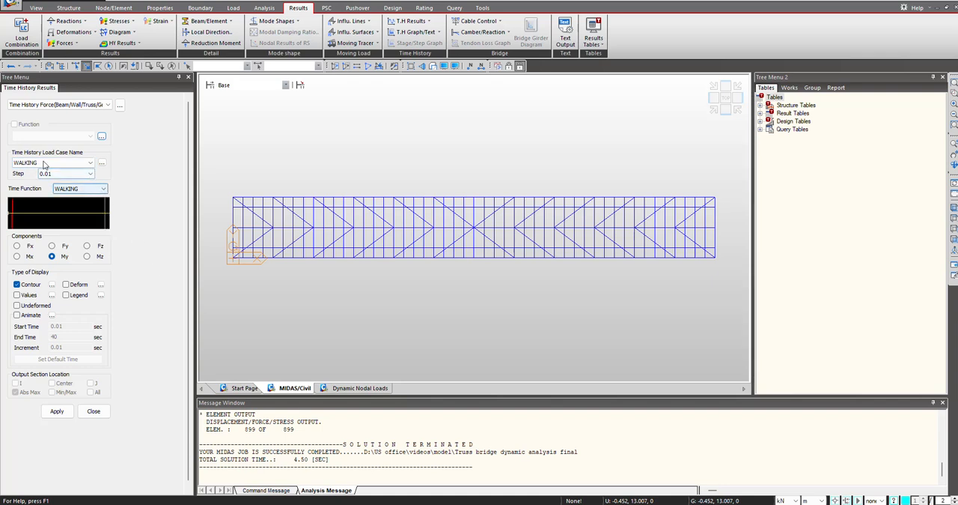
left_click(78, 187)
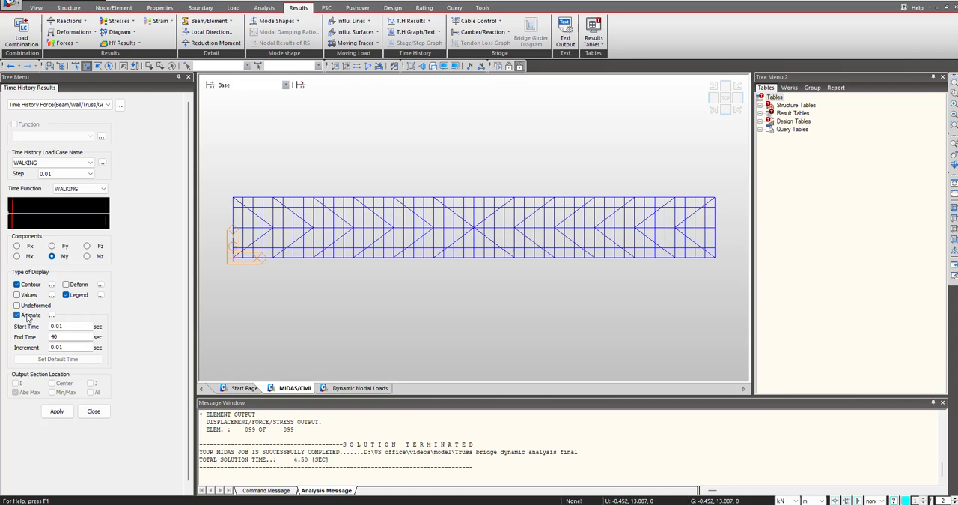
left_click(16, 314)
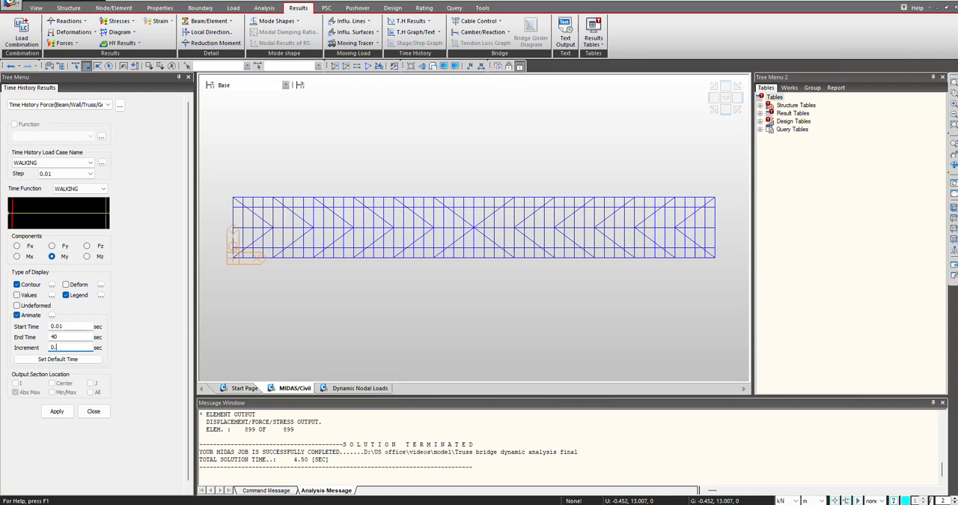
type("0.5")
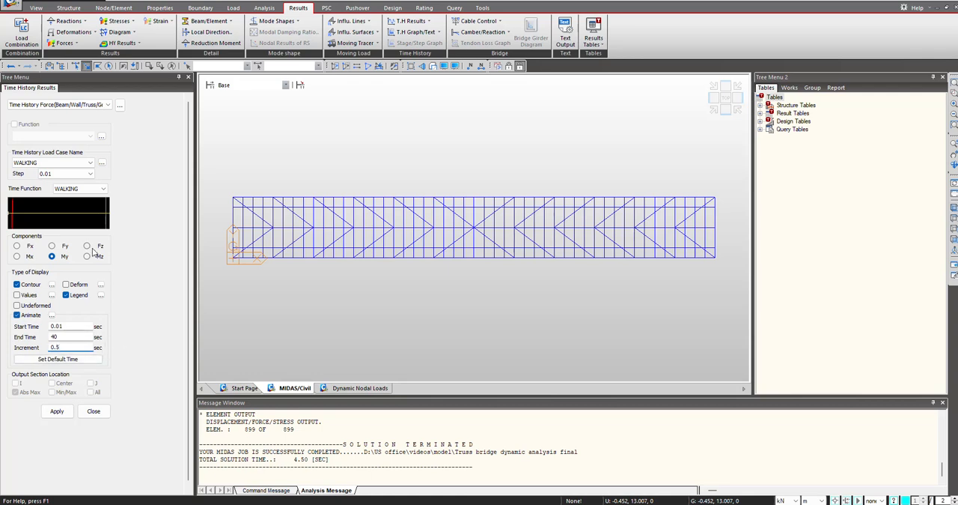
left_click(87, 246)
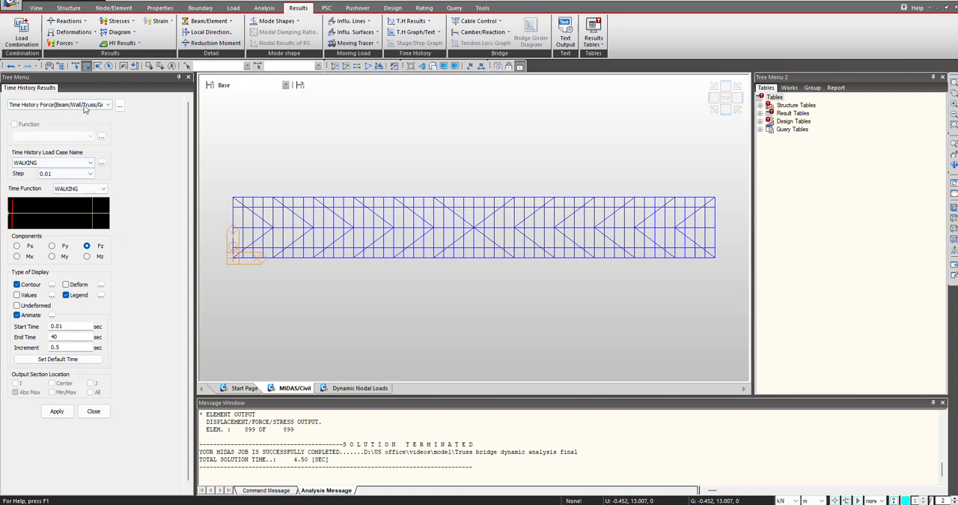
left_click(410, 20)
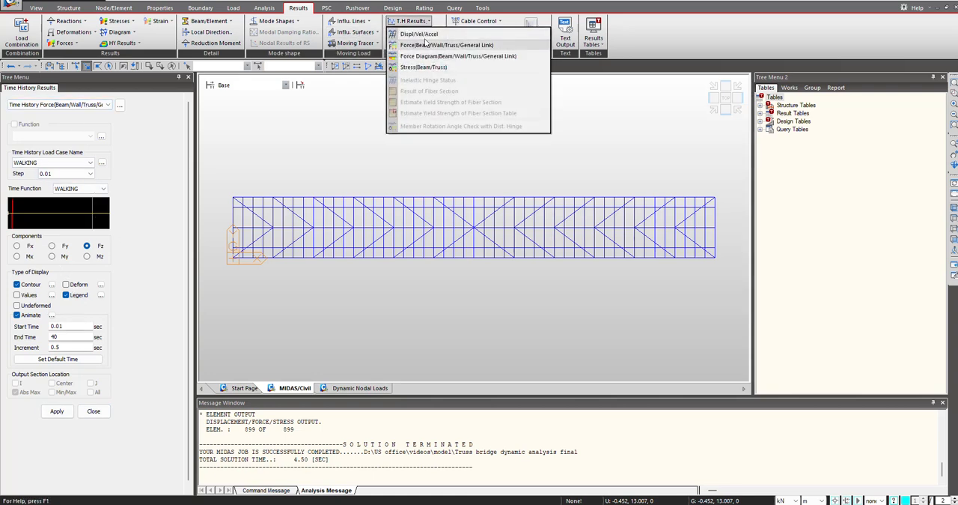
- Animate and record WALKING DZ displacement results, then apply vertical acceleration results
left_click(419, 33)
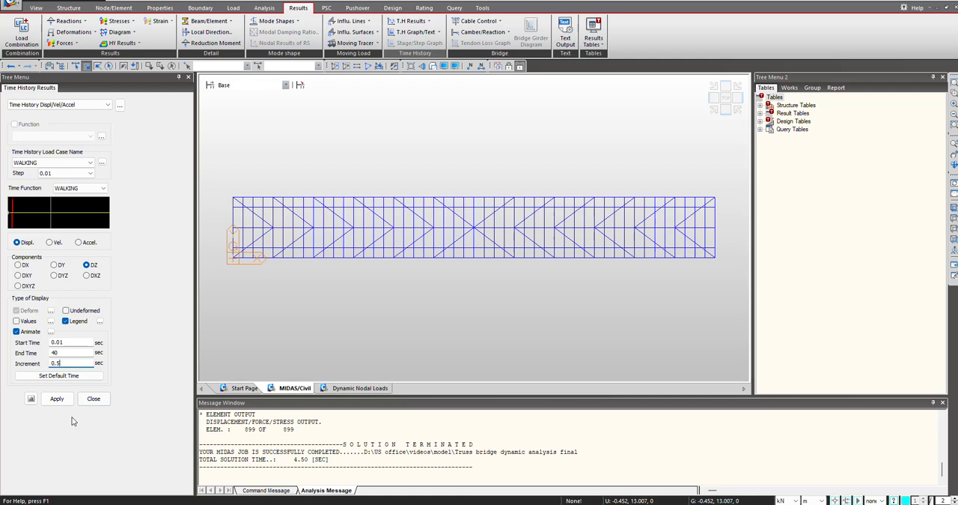
left_click(56, 399)
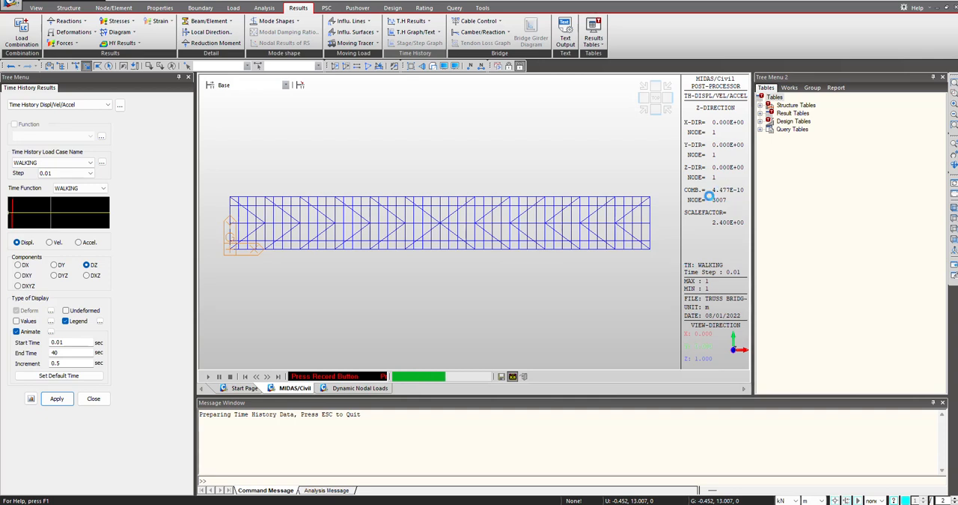
left_click(208, 376)
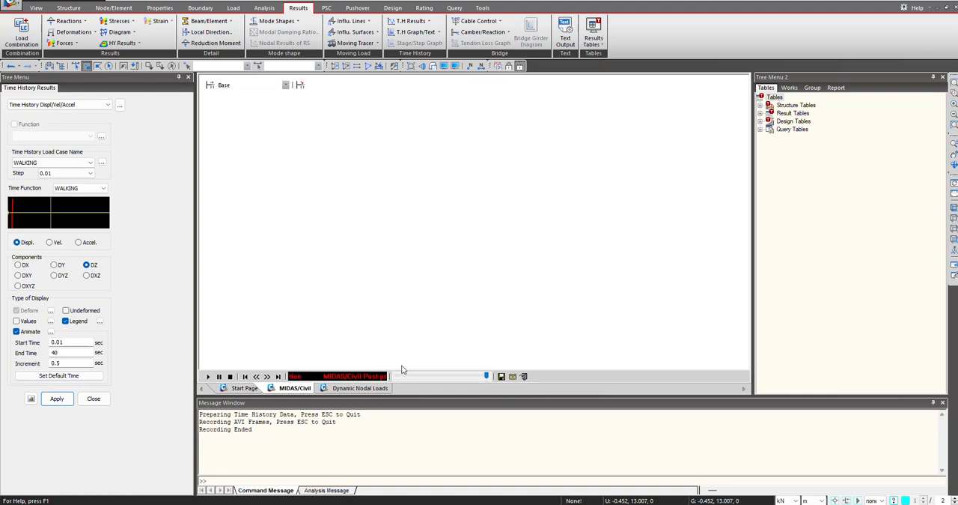
mouse_move(485, 288)
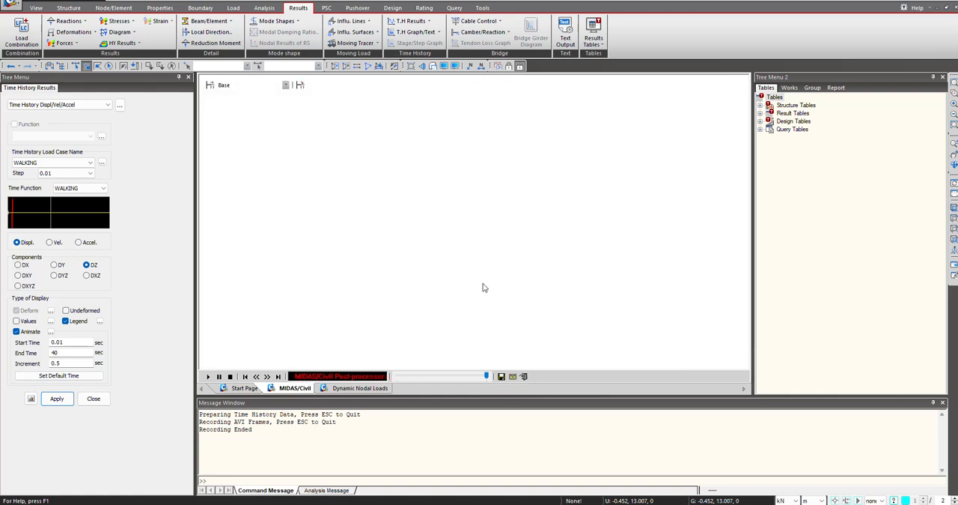
left_click(57, 399)
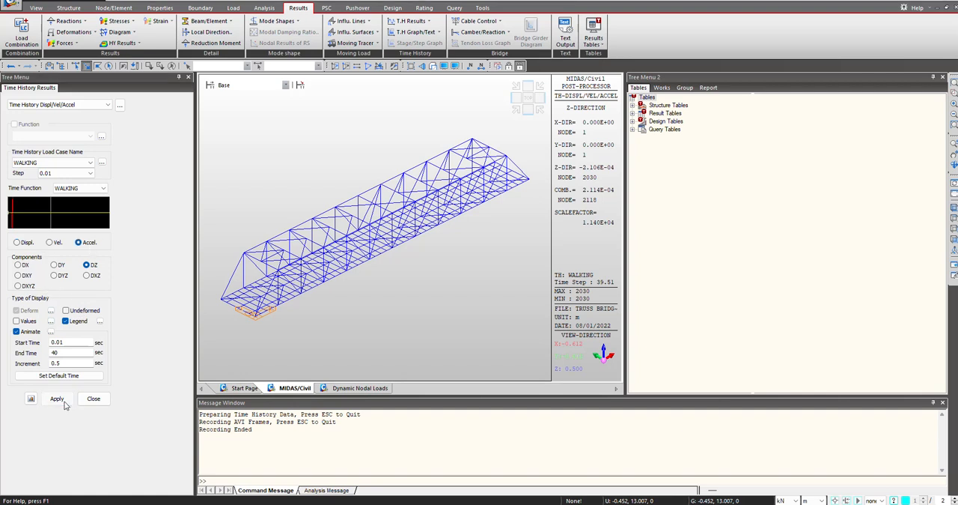
- Apply the animated DZ acceleration time history for the WALKING load on the truss
left_click(57, 398)
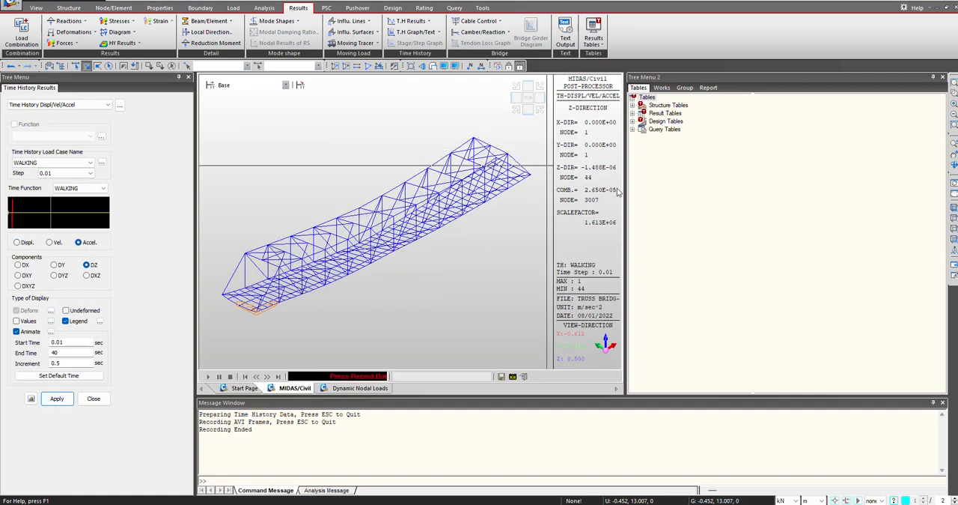